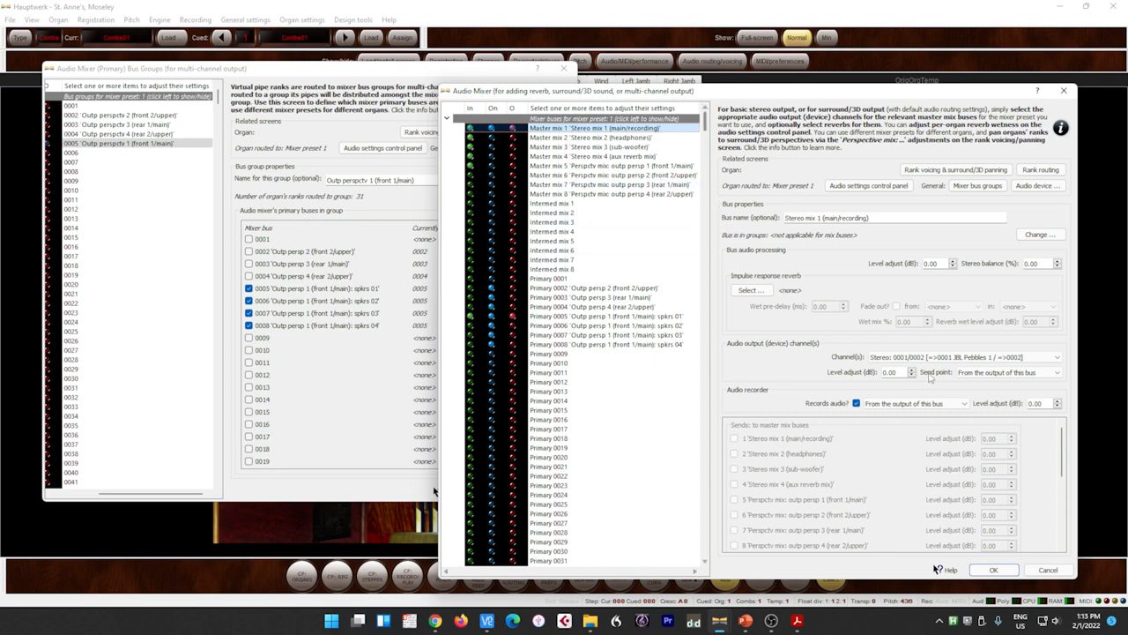
List the device's stereo output channel choices for the 'Stereo mix 1 (main/recording)' bus
{"action": "left_click", "coordinate": [1054, 356]}
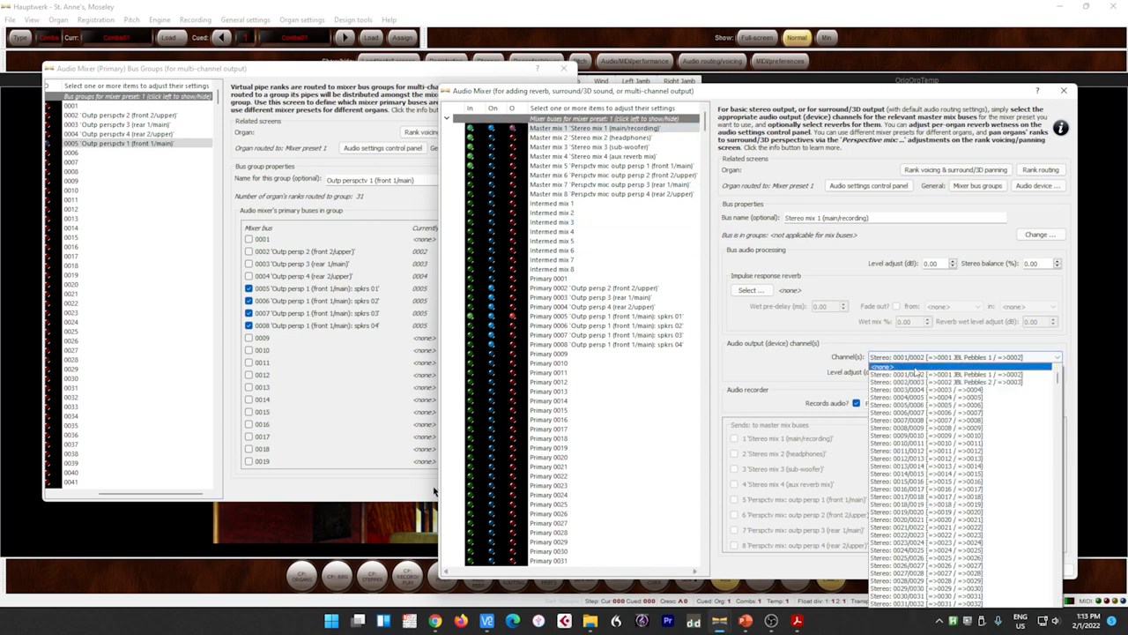